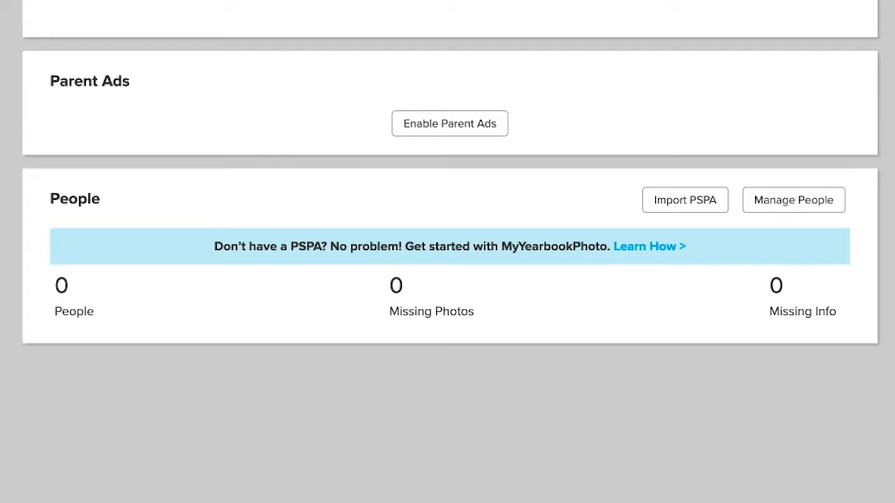
# Step: Open the People list and import StudentStaffList.csv through Add/Import
pyautogui.click(794, 200)
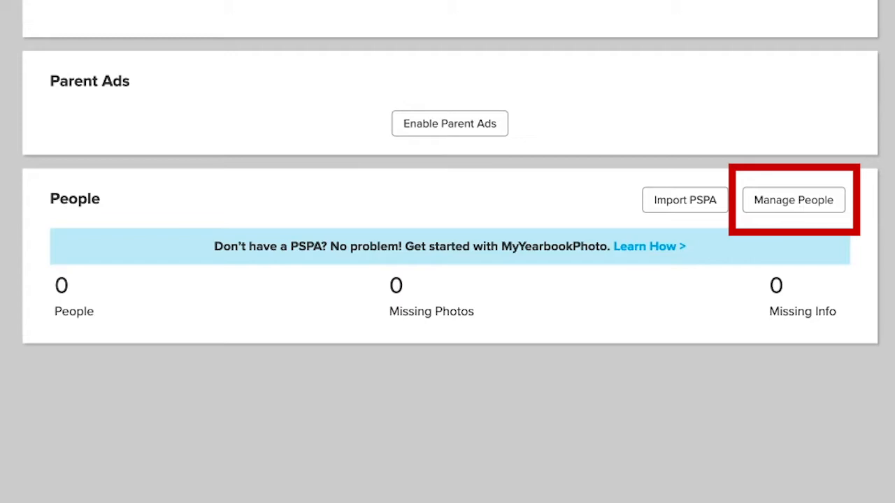
pyautogui.click(793, 200)
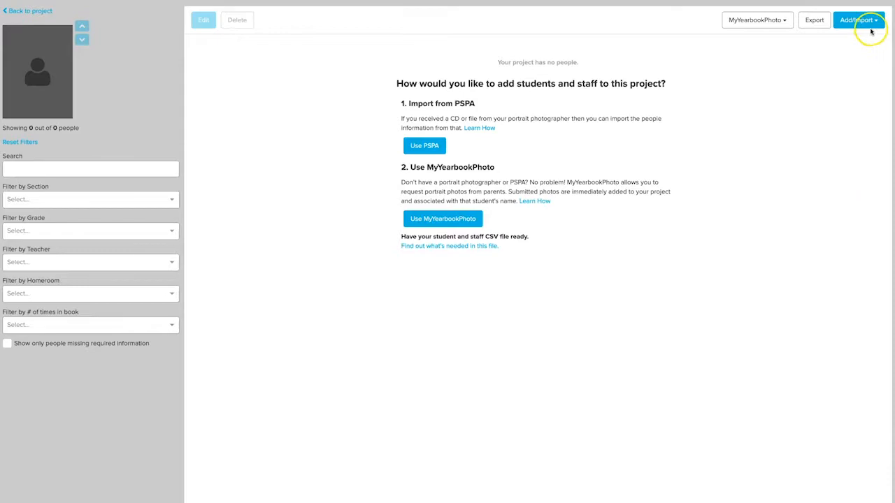
pyautogui.click(858, 20)
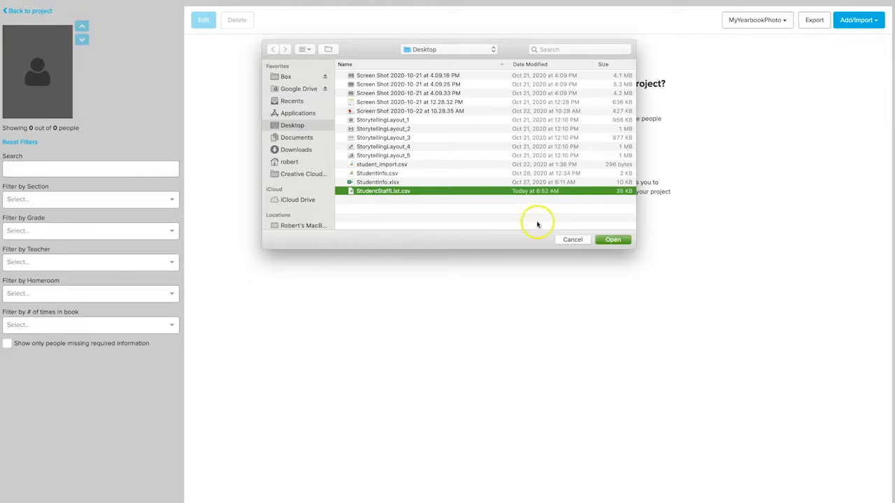
pyautogui.click(612, 239)
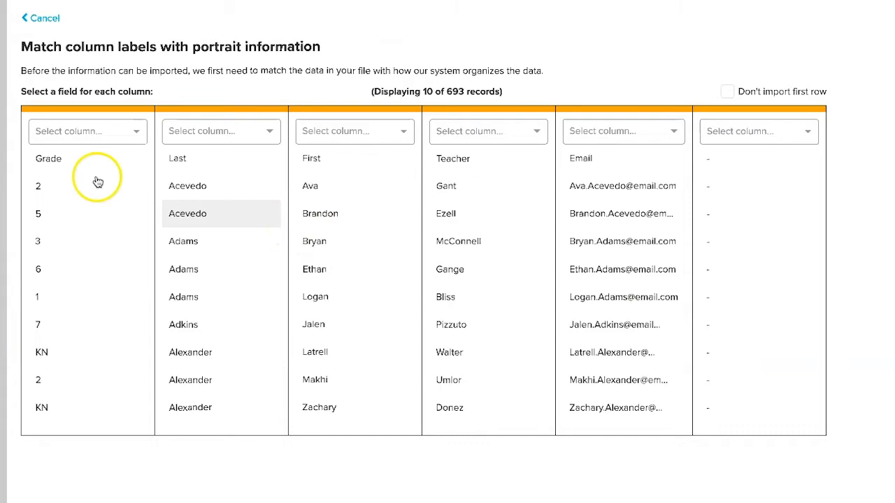
# Step: Map columns to Grade, Last Name, First Name, Teacher and Email, excluding the header row
pyautogui.click(220, 131)
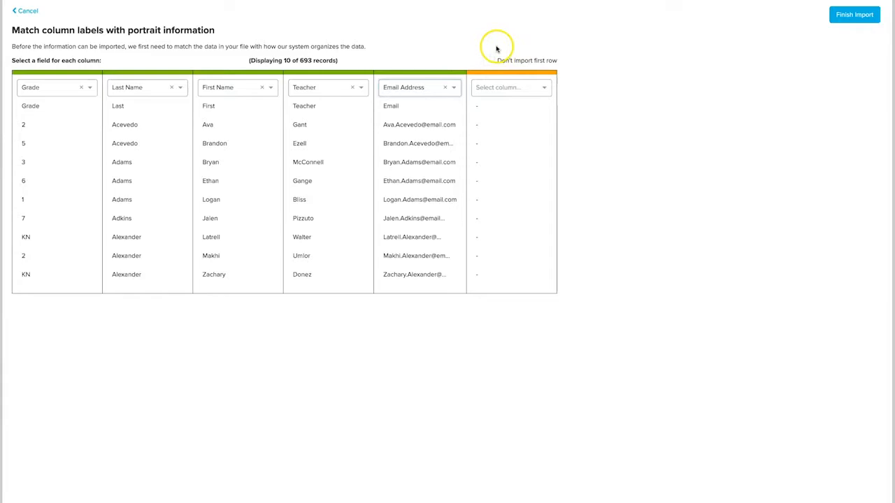
pyautogui.click(489, 60)
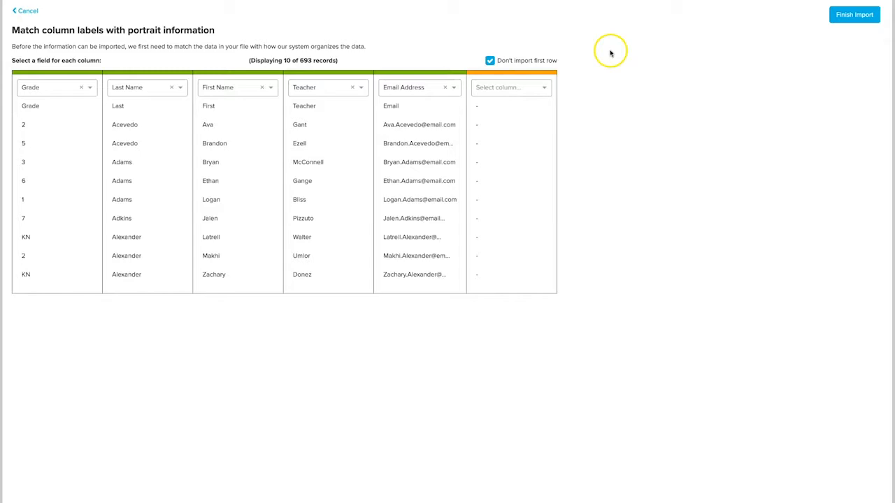
# Step: Finish importing the 693 records and show the MyYearbookPhoto options
pyautogui.click(854, 14)
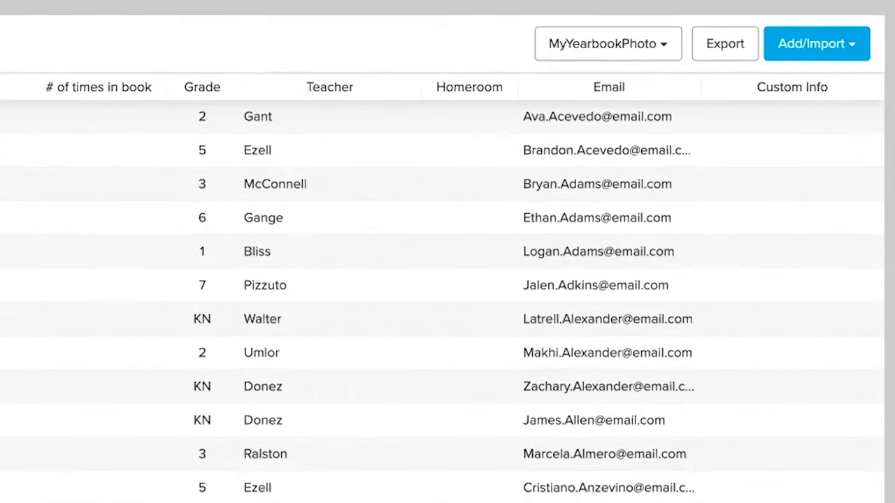
pyautogui.click(607, 44)
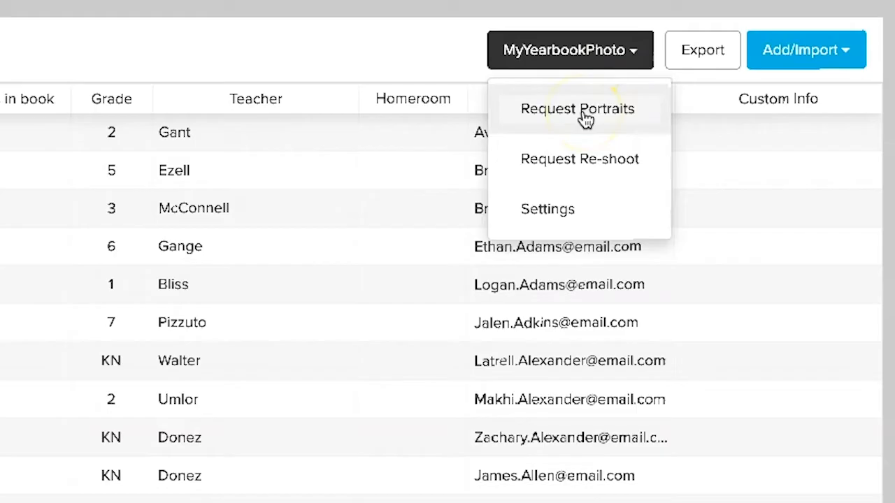
# Step: Request portraits from the 692 people with no photo
pyautogui.click(578, 108)
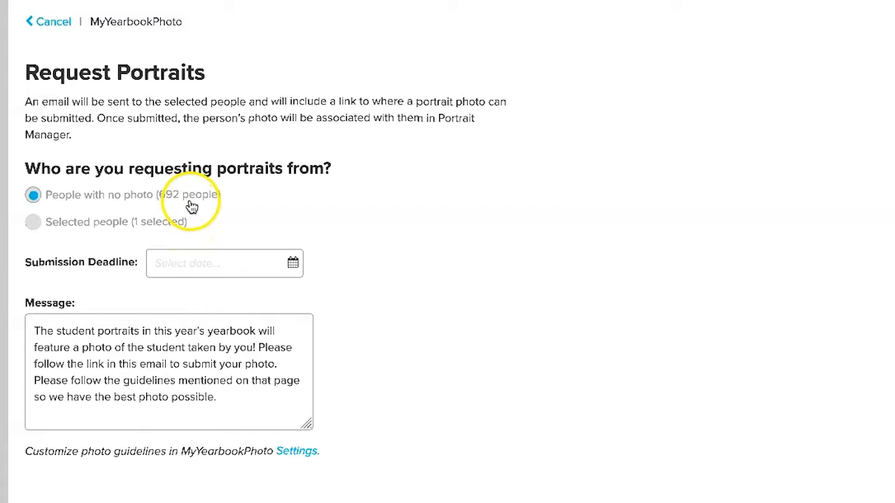
pyautogui.click(225, 264)
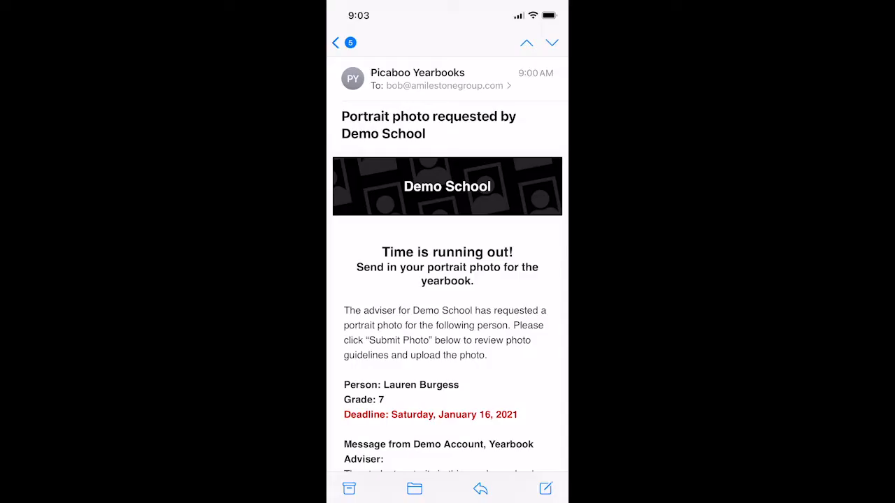
# Step: Scroll the portrait request email and follow its Submit Photo link
pyautogui.scroll(-3)
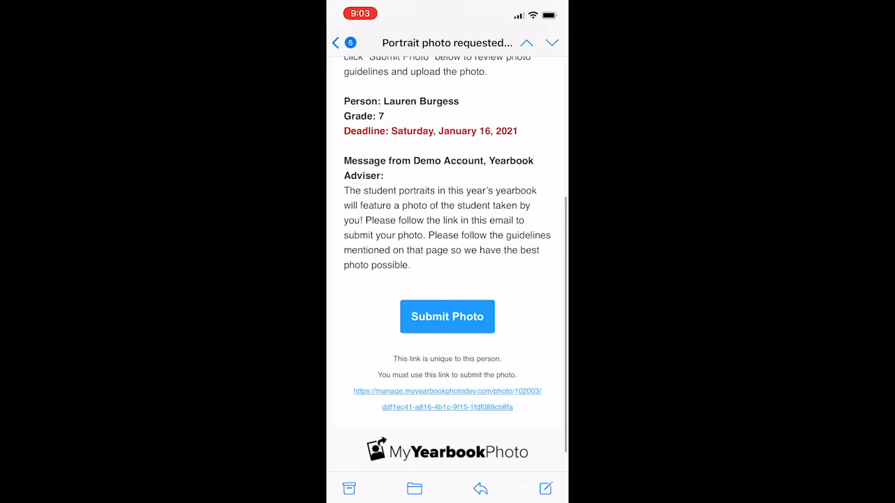
pyautogui.click(447, 317)
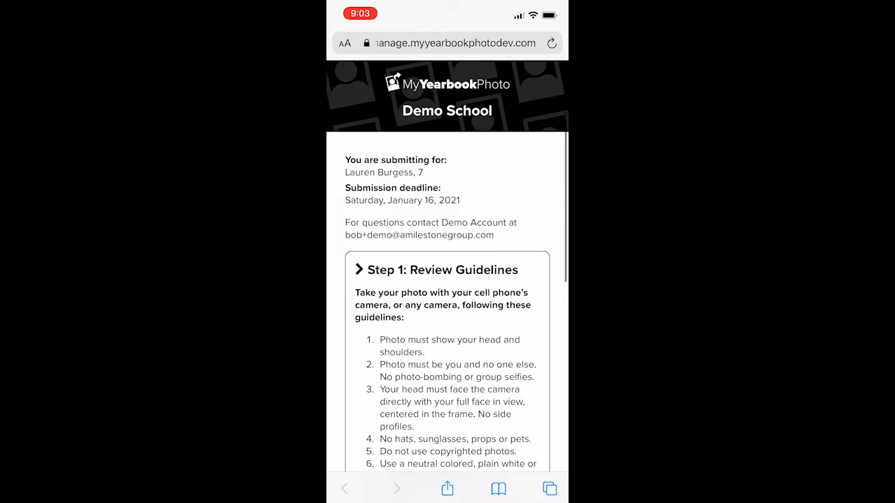
pyautogui.scroll(-3)
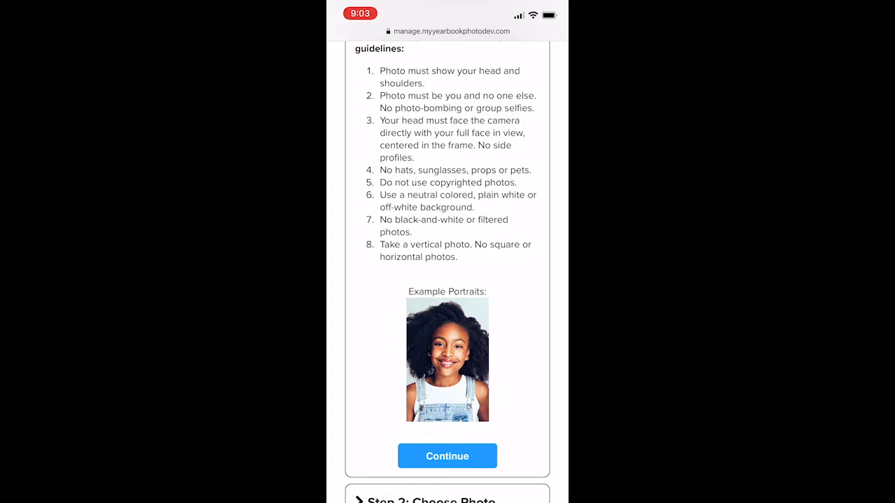
pyautogui.scroll(-3)
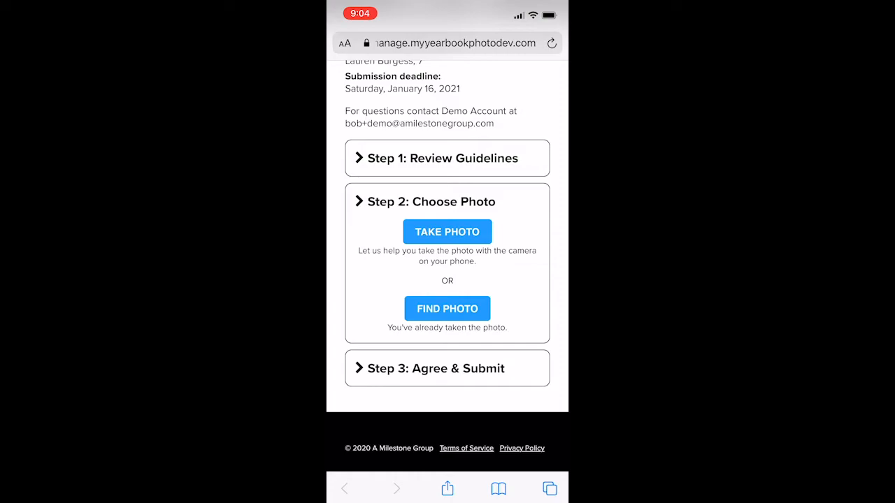
# Step: Choose TAKE PHOTO in Step 2 to bring up the head-and-shoulders guide
pyautogui.click(447, 232)
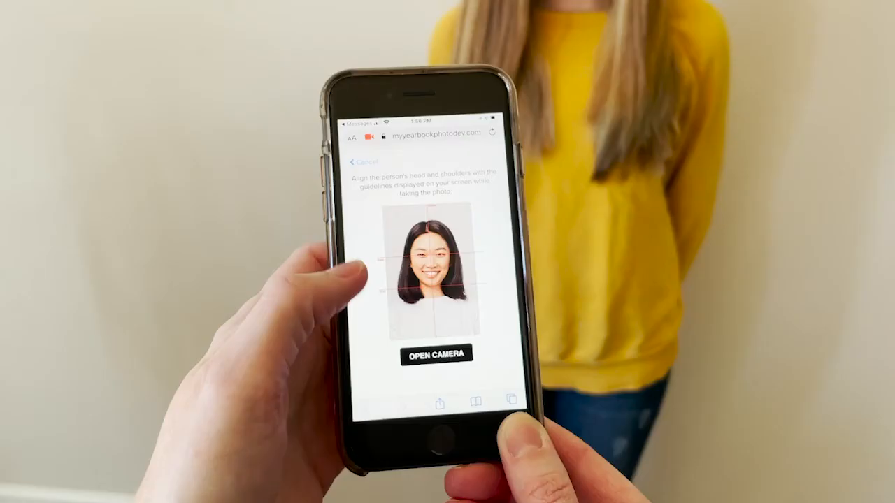
# Step: Open the phone camera and snap the student's portrait
pyautogui.click(434, 353)
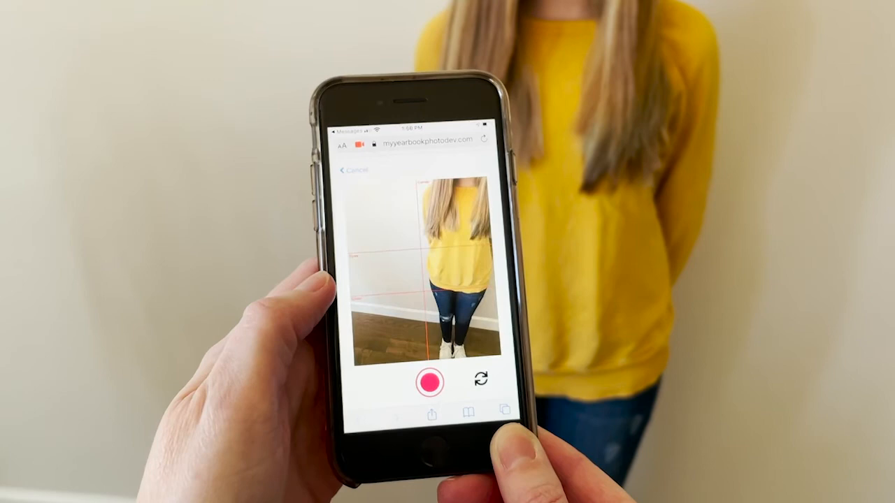
pyautogui.click(428, 381)
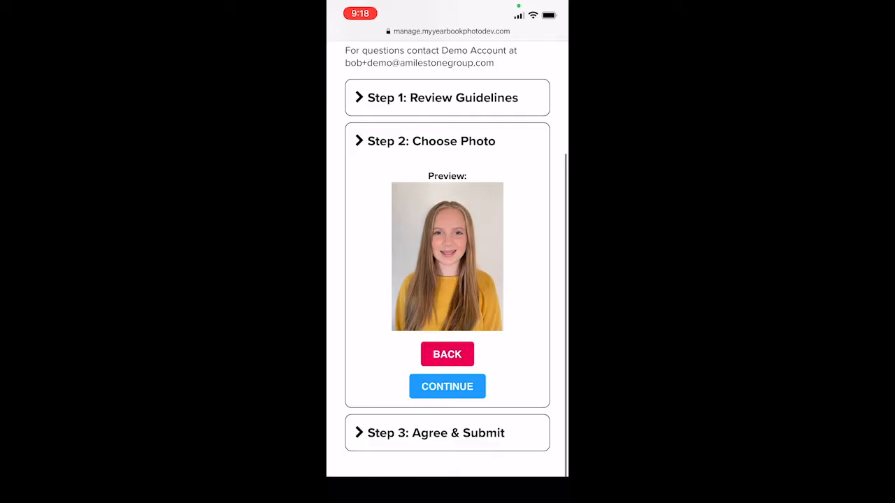
# Step: Accept the previewed portrait and continue to Step 3: Agree & Submit
pyautogui.scroll(-3)
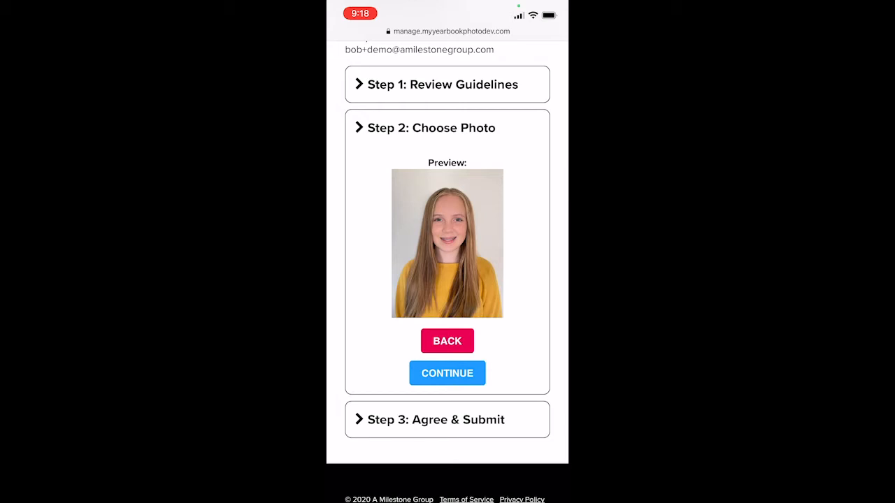
pyautogui.click(447, 372)
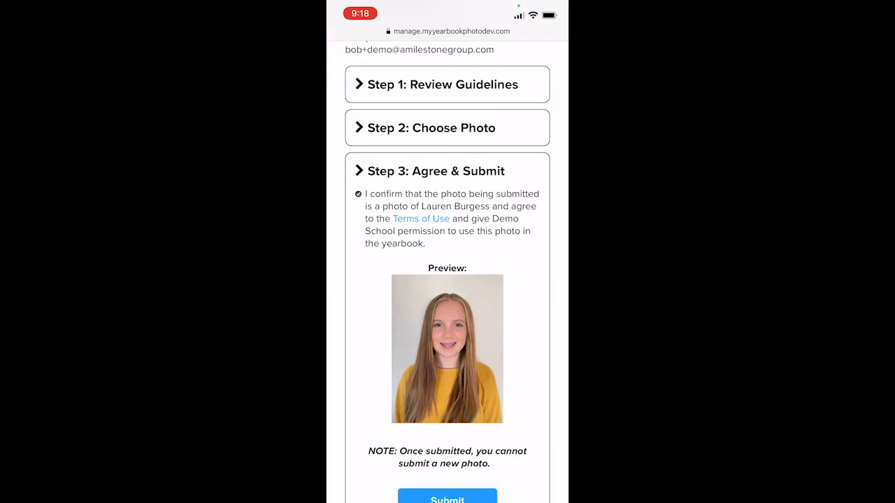
pyautogui.scroll(-3)
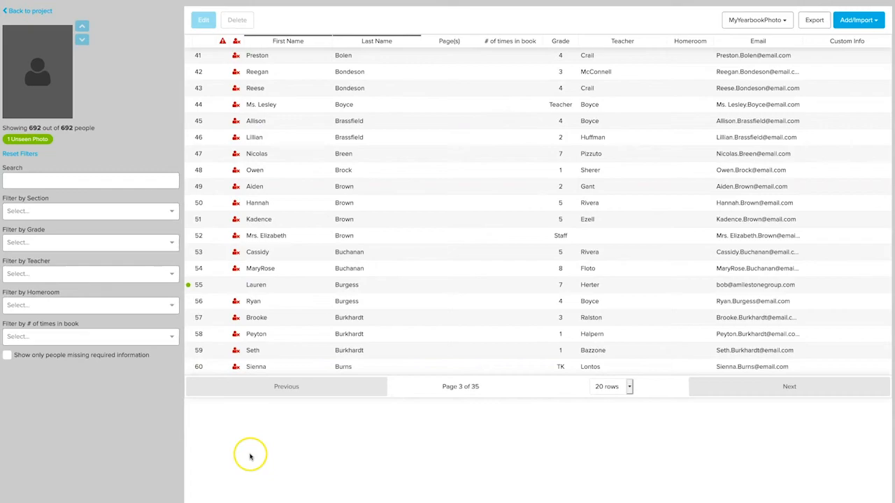
pyautogui.moveTo(251, 458)
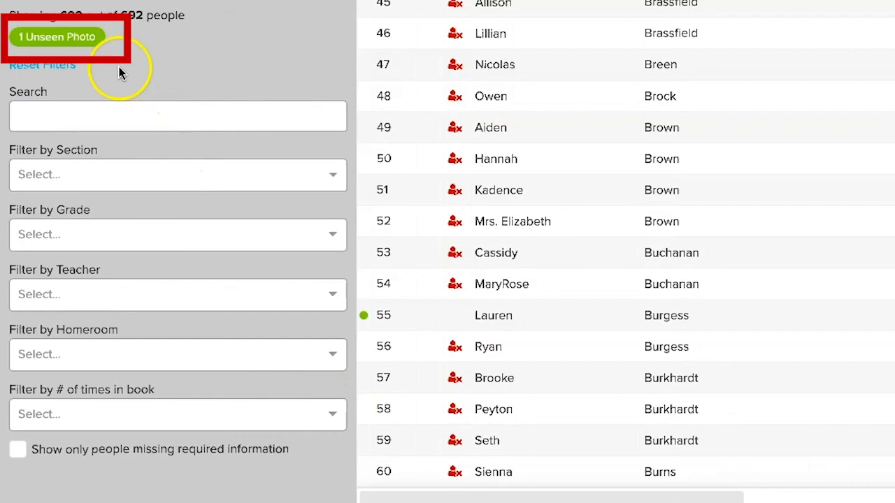
pyautogui.click(493, 315)
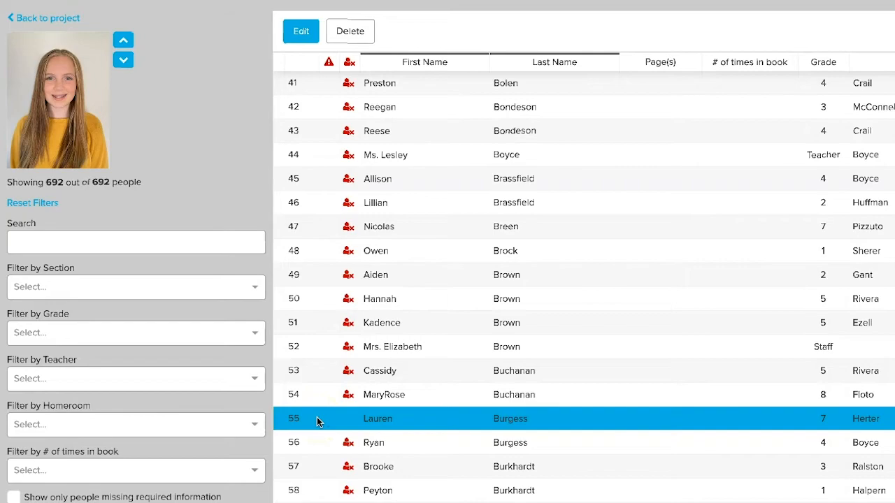